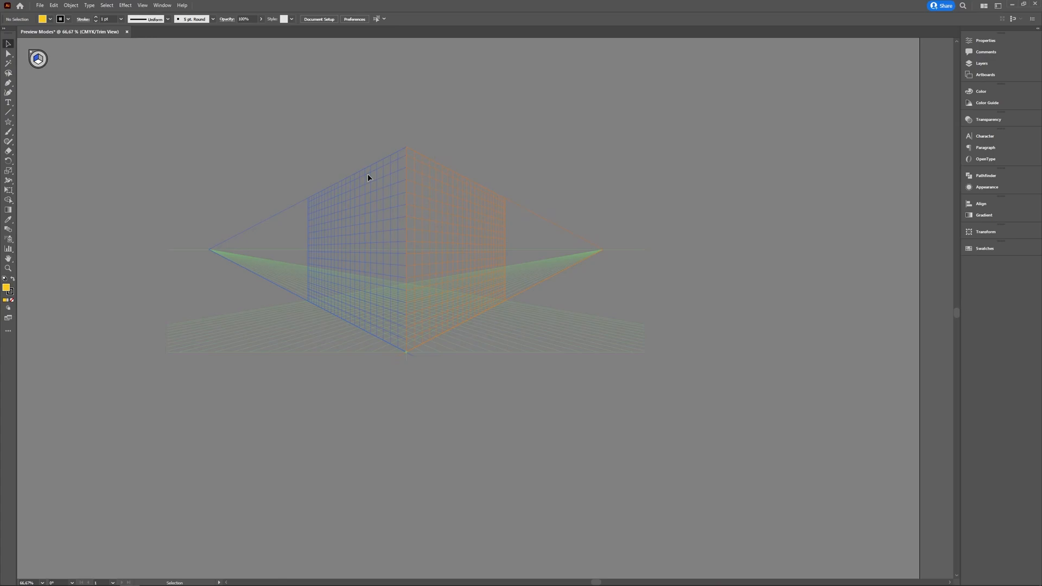
mouse_move(7, 54)
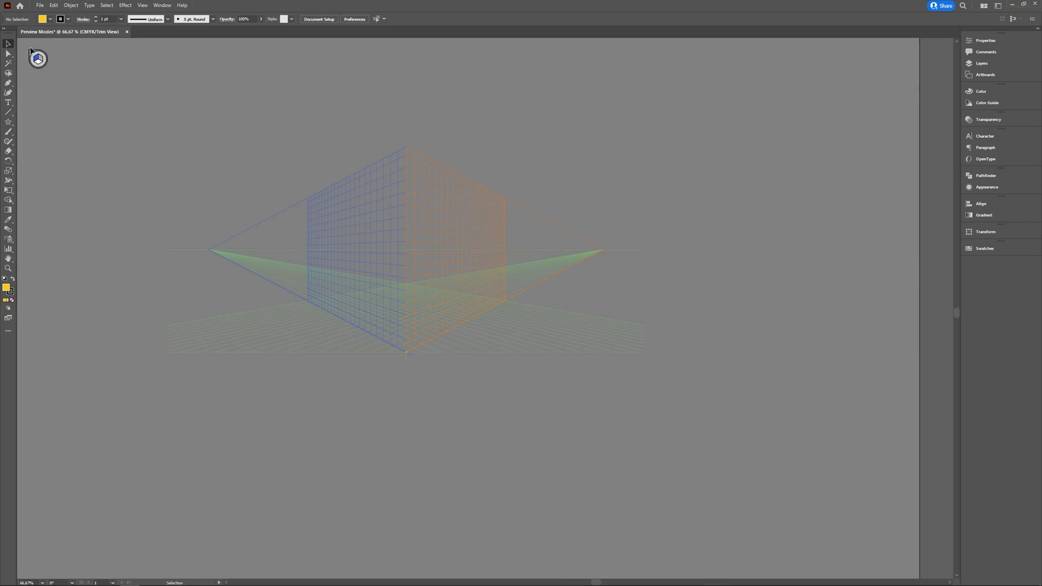
mouse_move(33, 55)
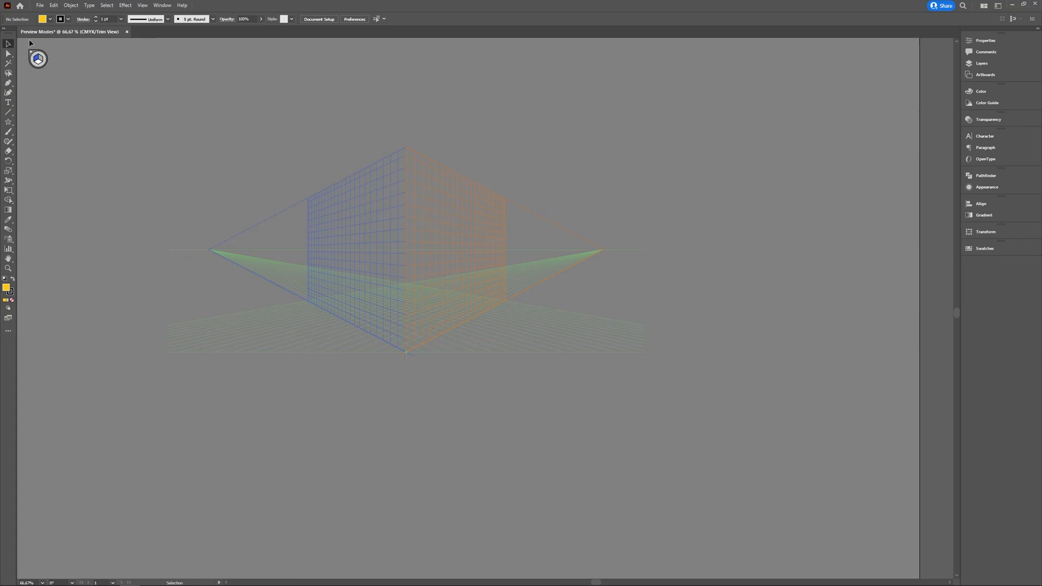
mouse_move(504, 303)
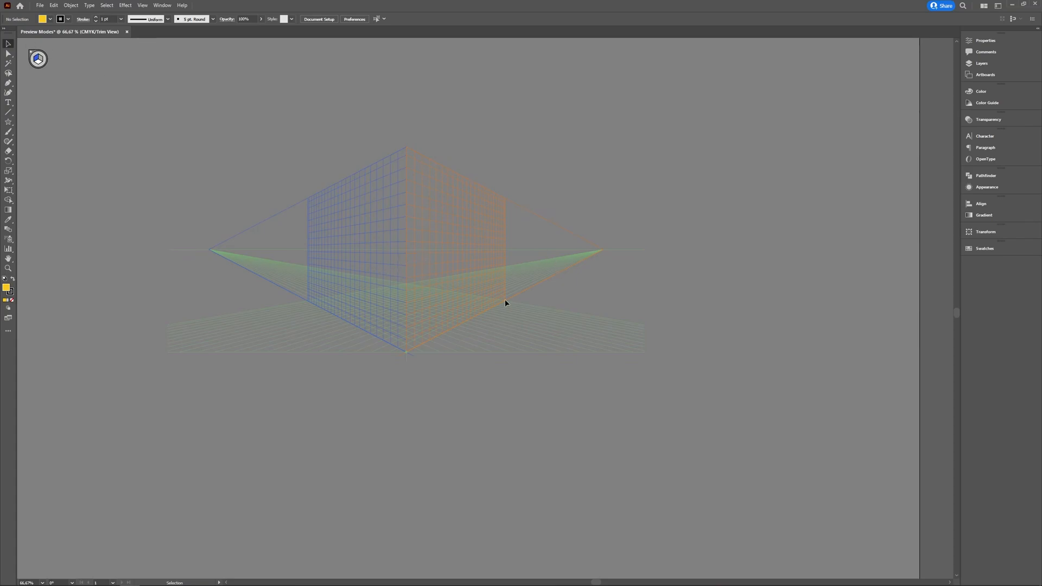
mouse_move(338, 290)
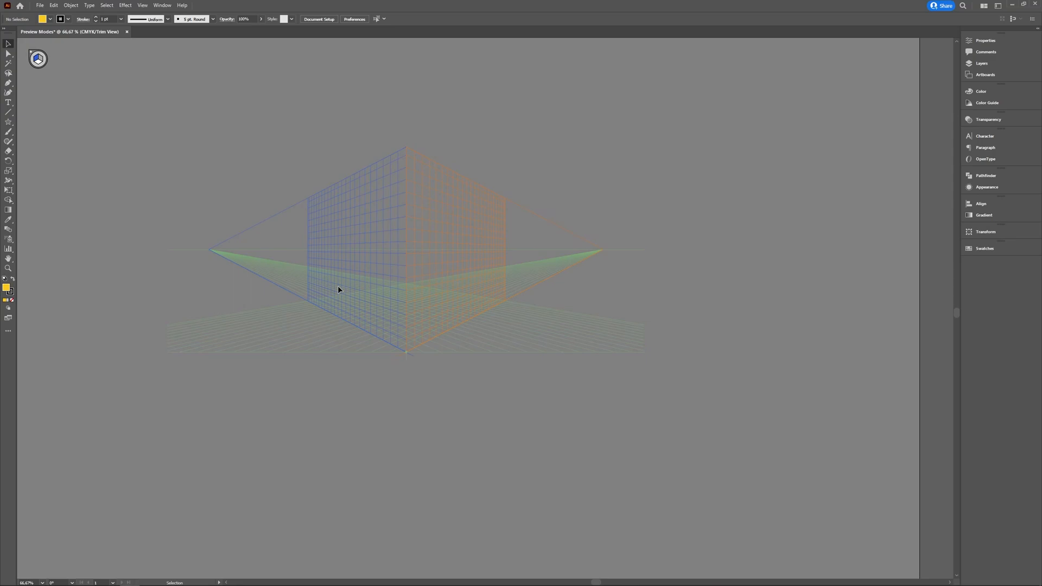
Activate the Perspective Grid Tool with Shift+P and hide the two-point grid
key("shift+p")
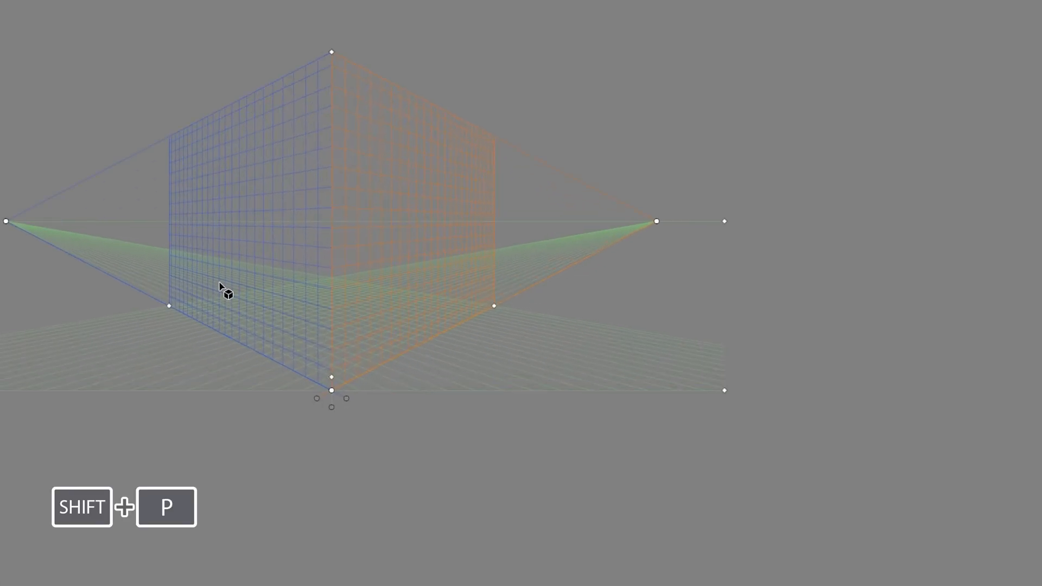
key("shift+p")
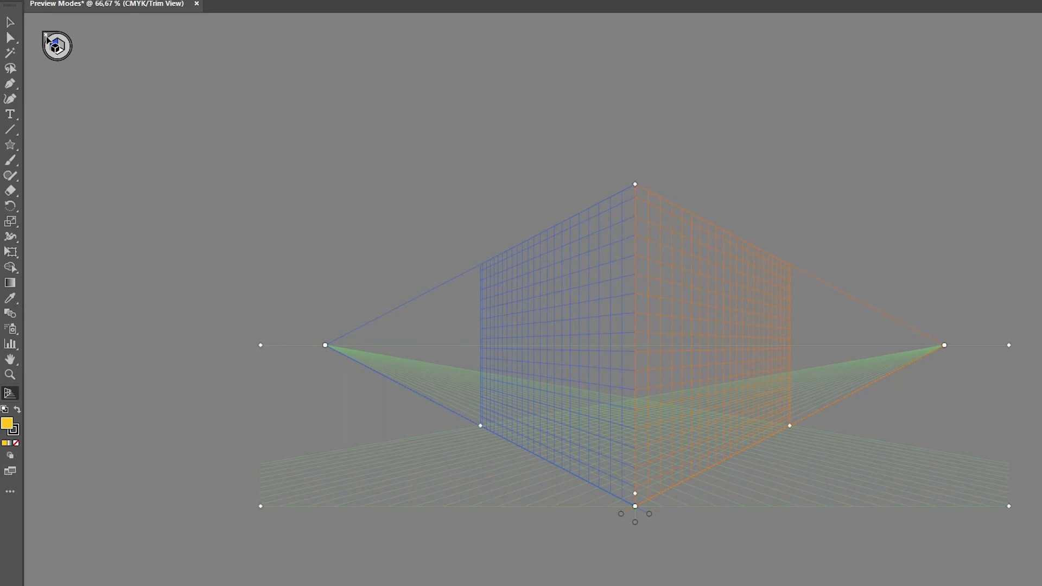
mouse_move(56, 46)
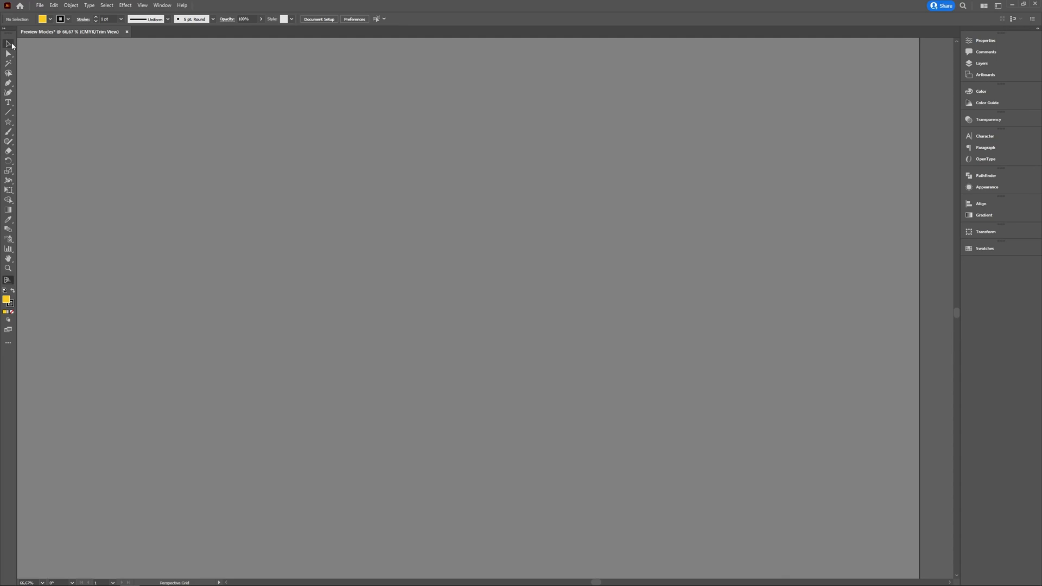
key("shift+p")
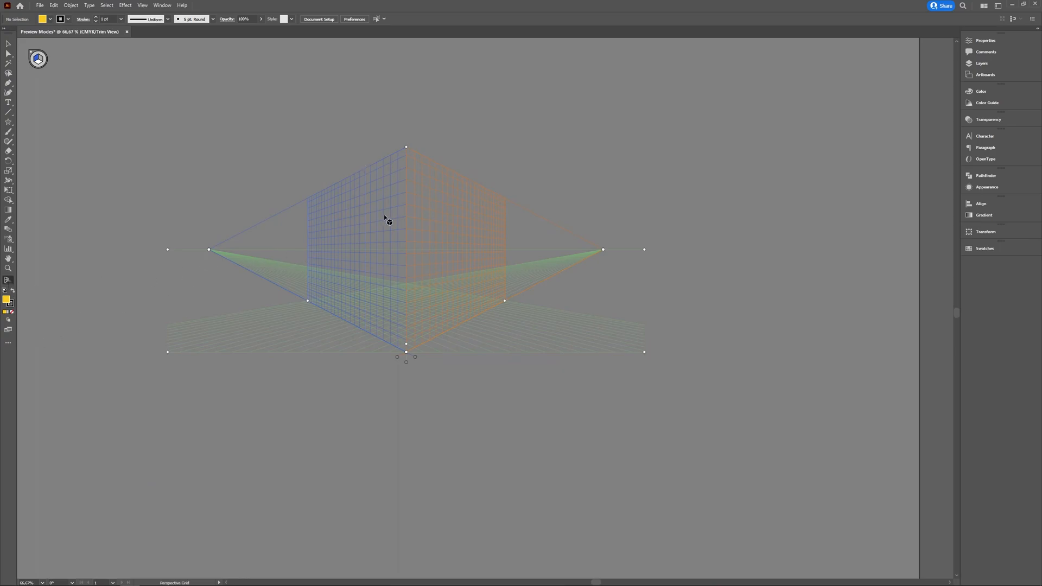
mouse_move(465, 307)
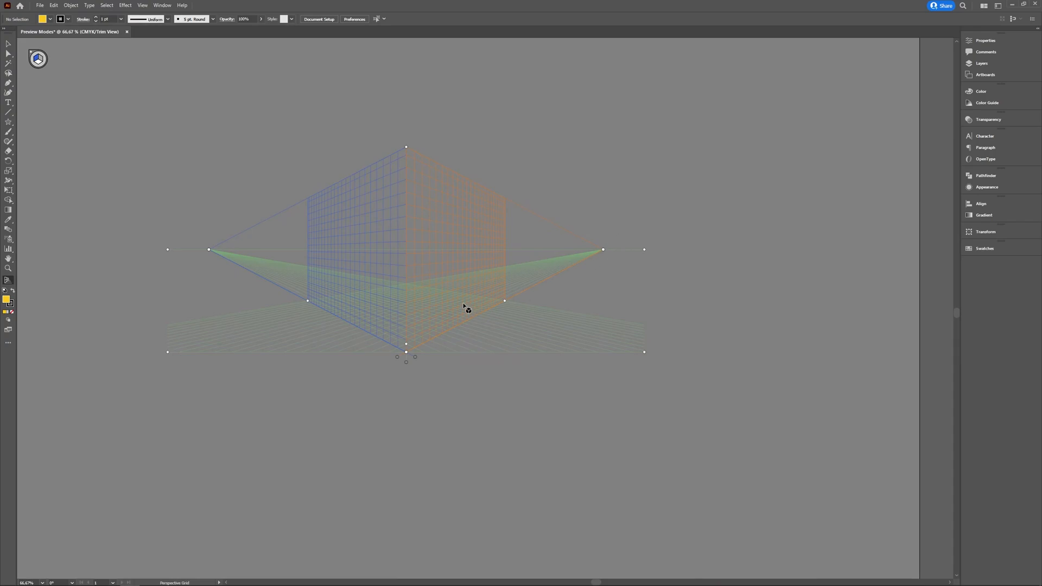
key("Escape")
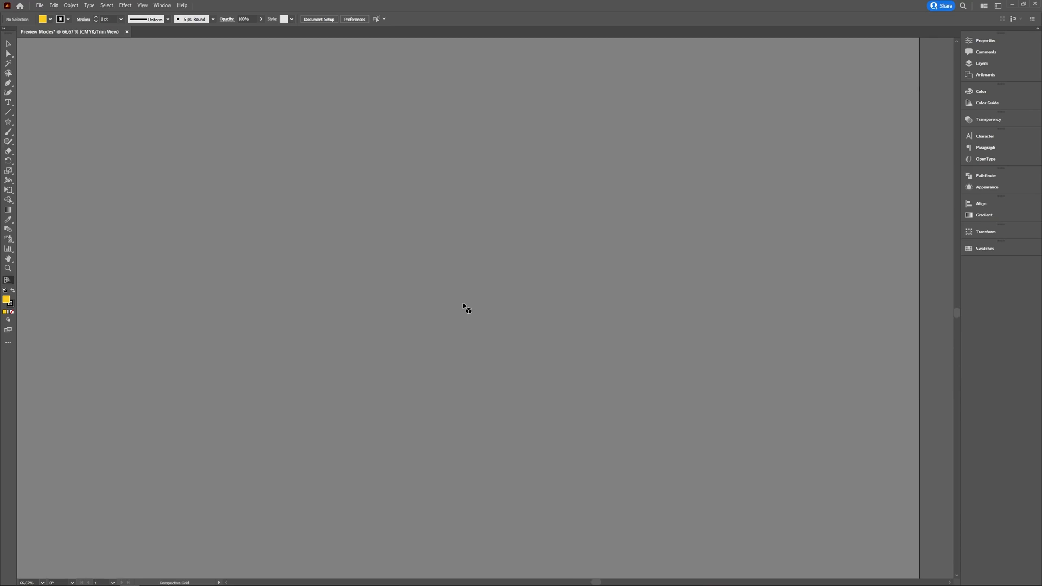
mouse_move(543, 297)
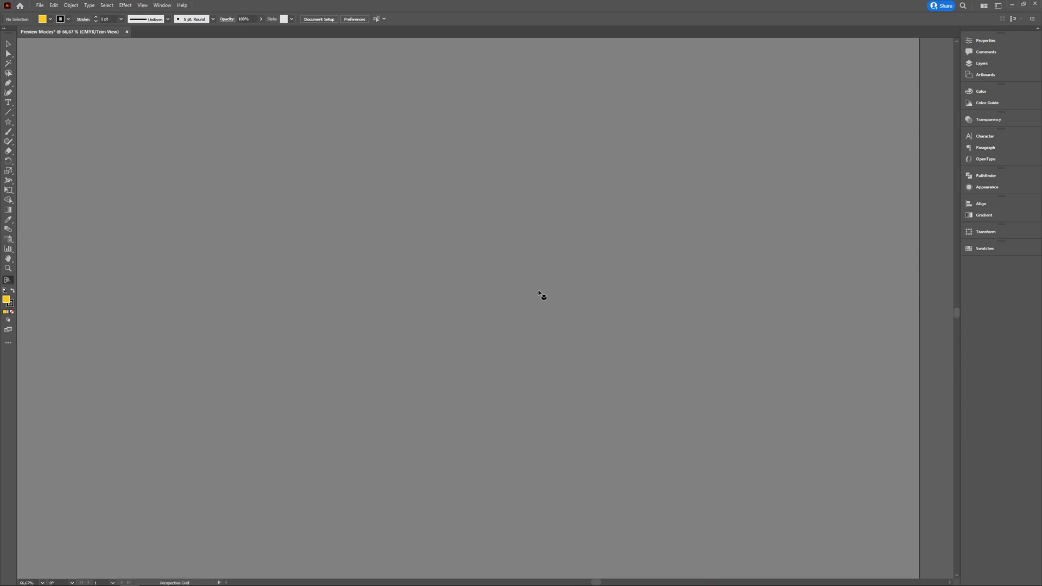
mouse_move(316, 304)
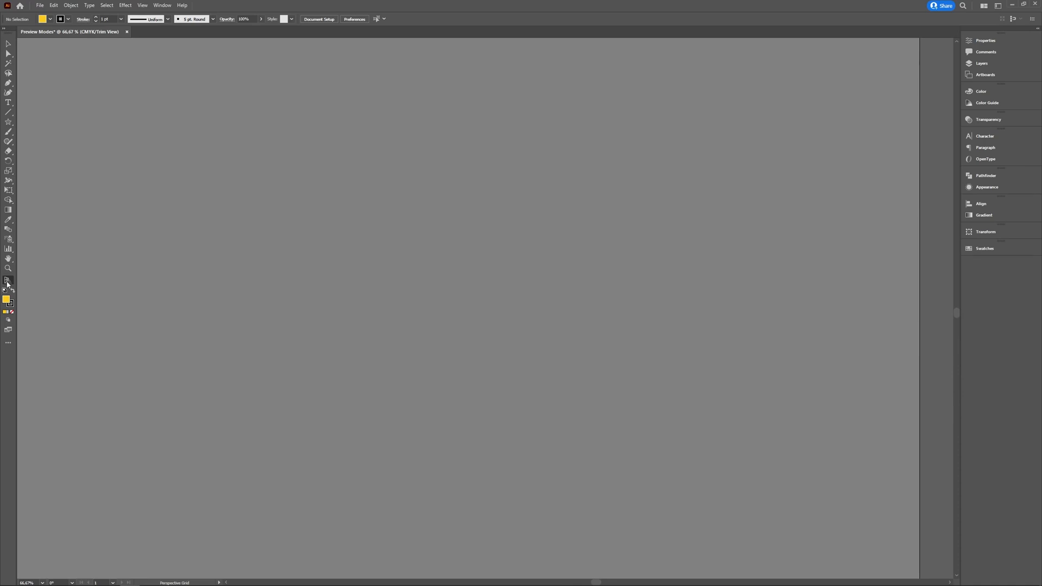
mouse_move(8, 280)
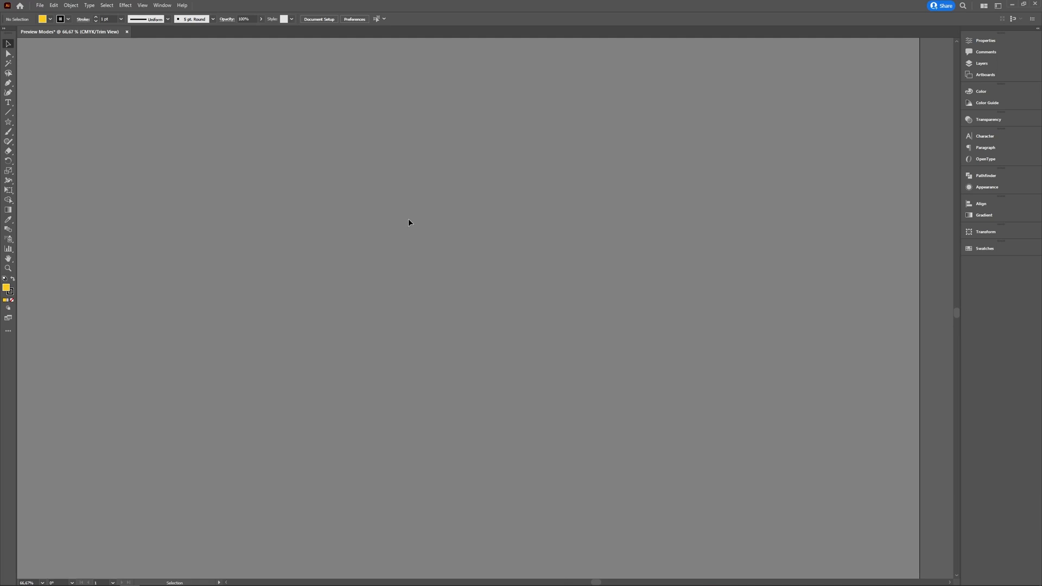
mouse_move(410, 207)
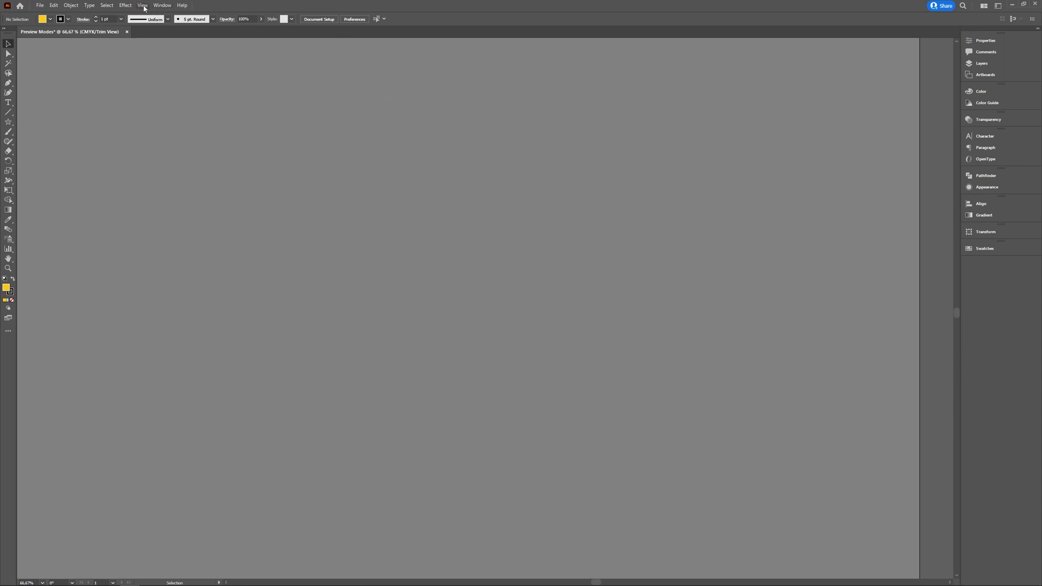
left_click(142, 4)
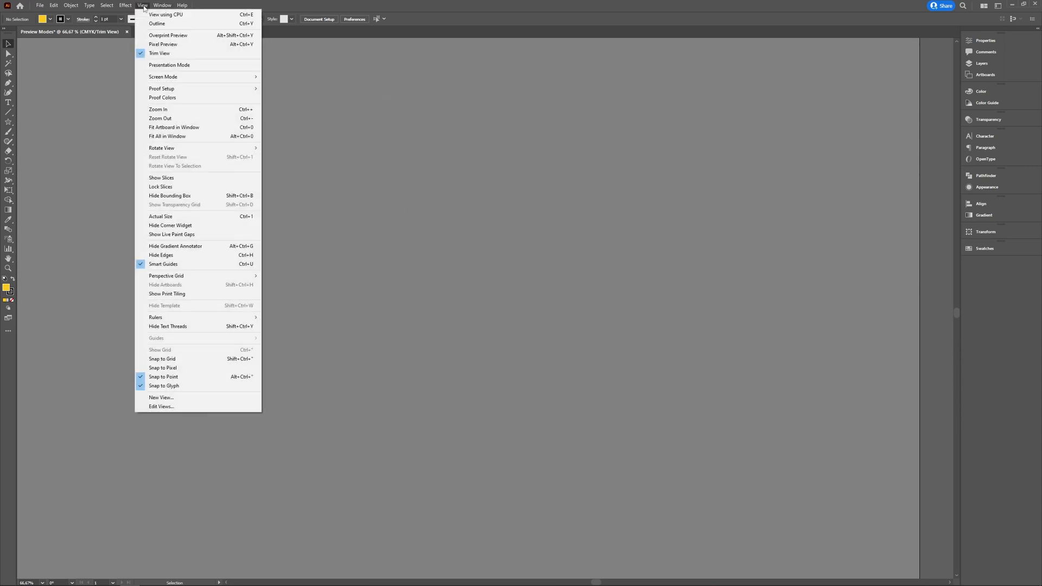
mouse_move(176, 246)
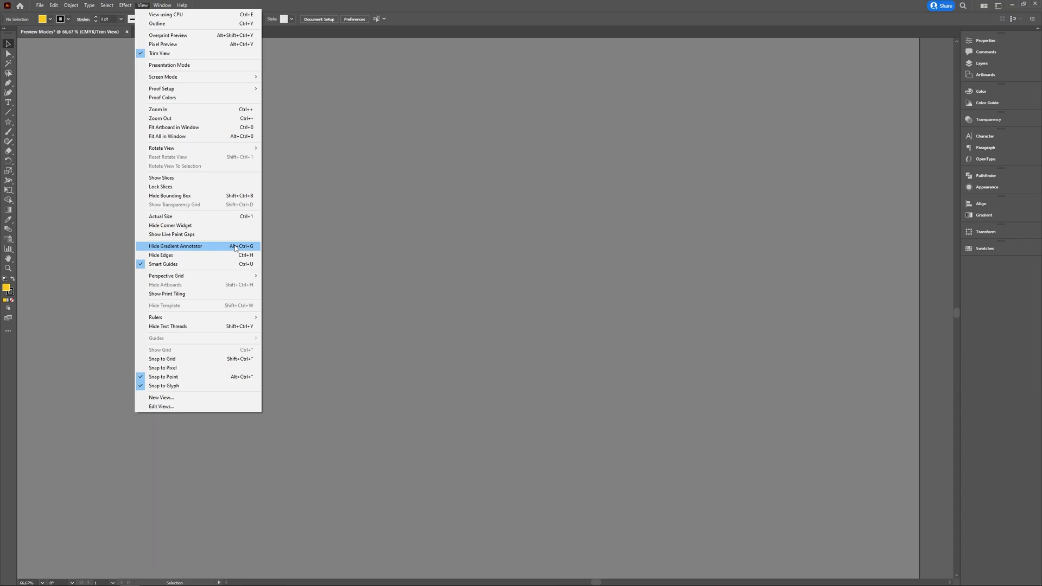
mouse_move(166, 275)
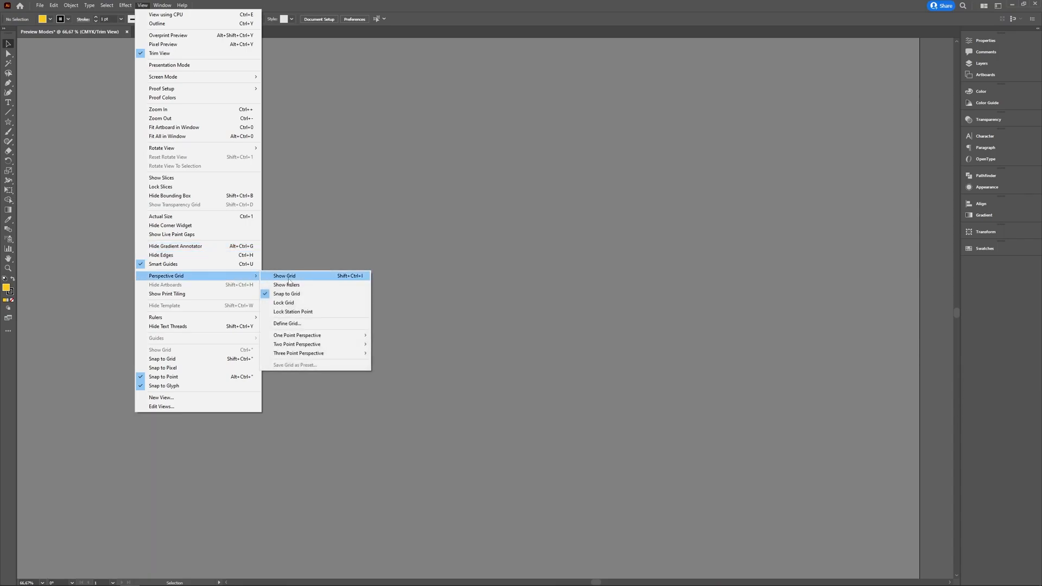
left_click(283, 276)
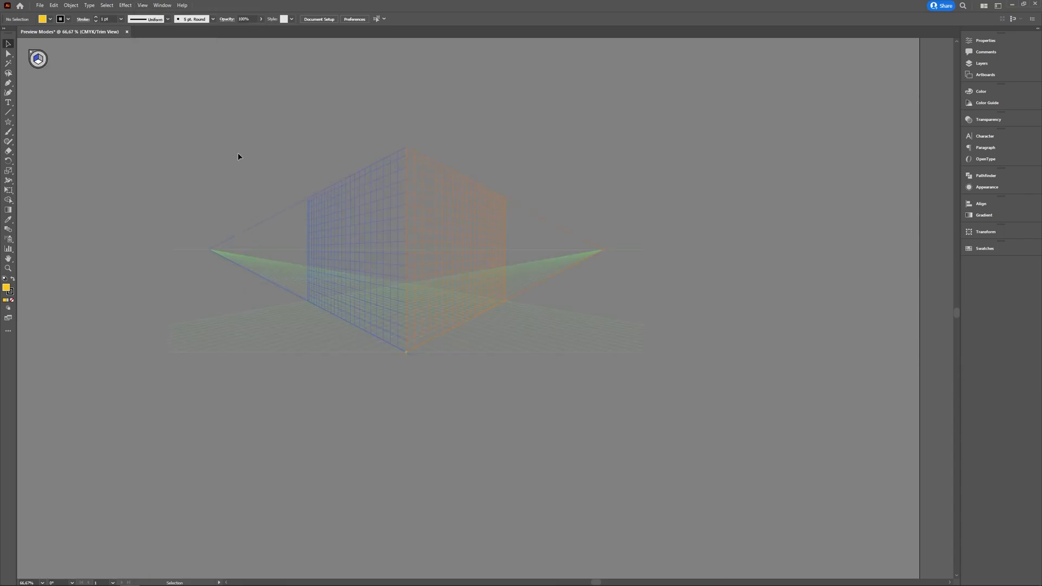
left_click(142, 5)
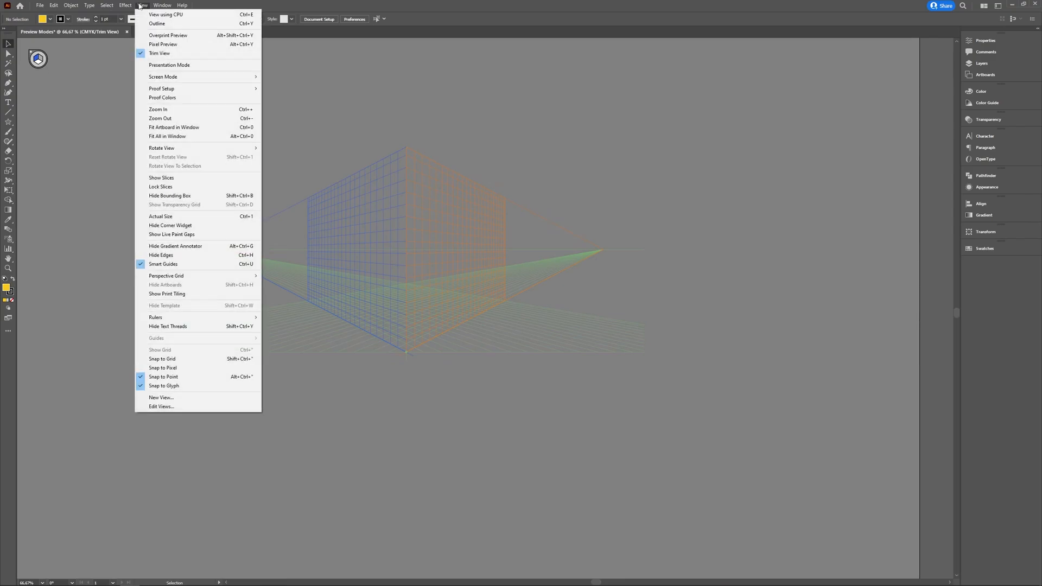
mouse_move(166, 275)
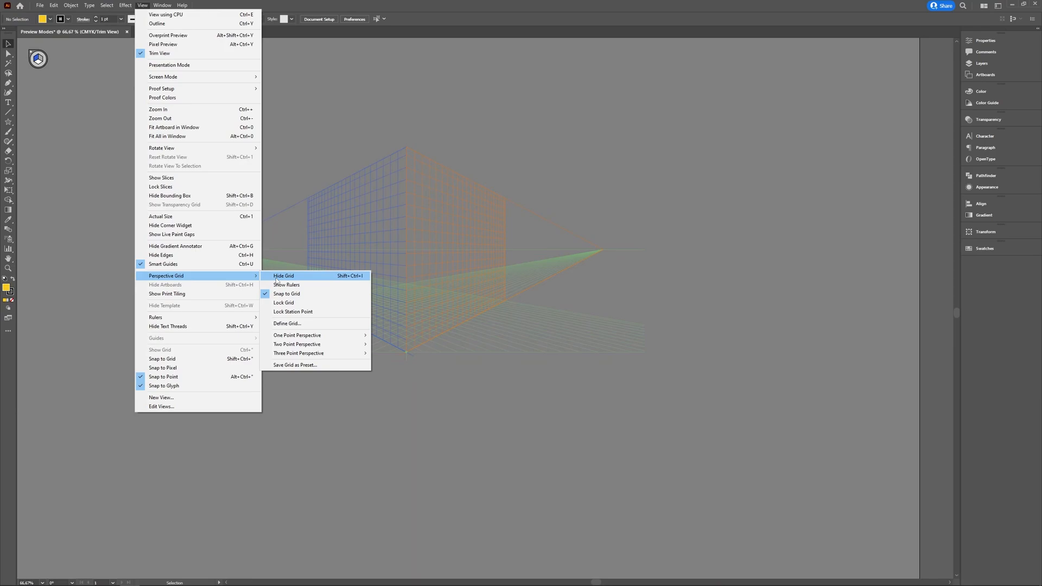
left_click(284, 276)
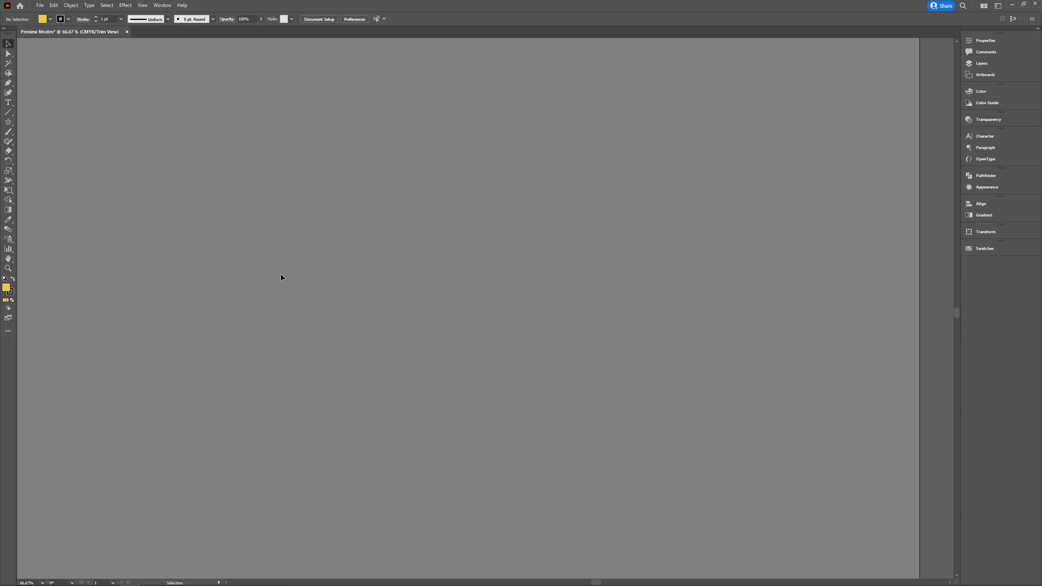
mouse_move(478, 330)
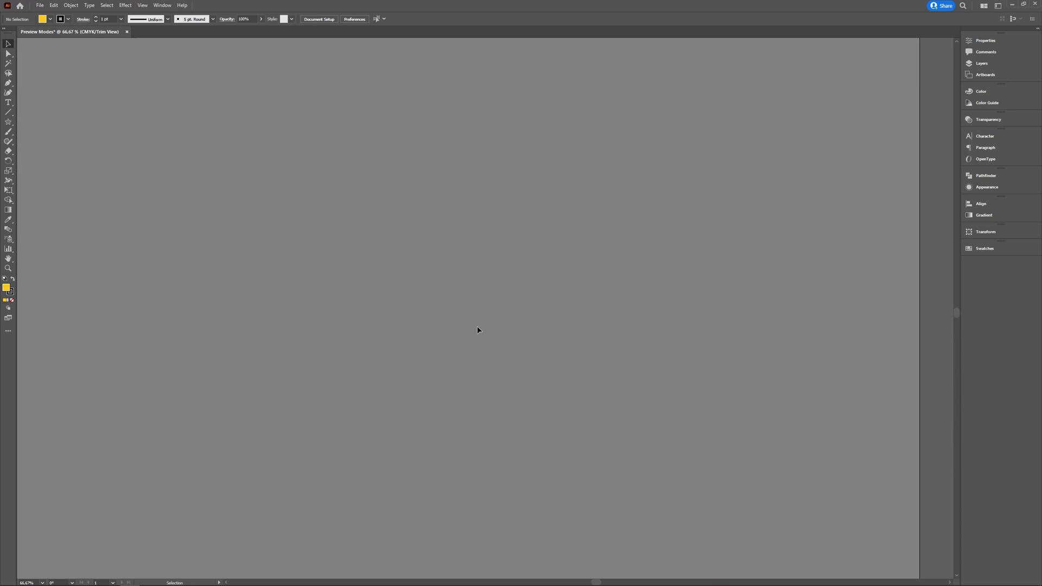
mouse_move(124, 5)
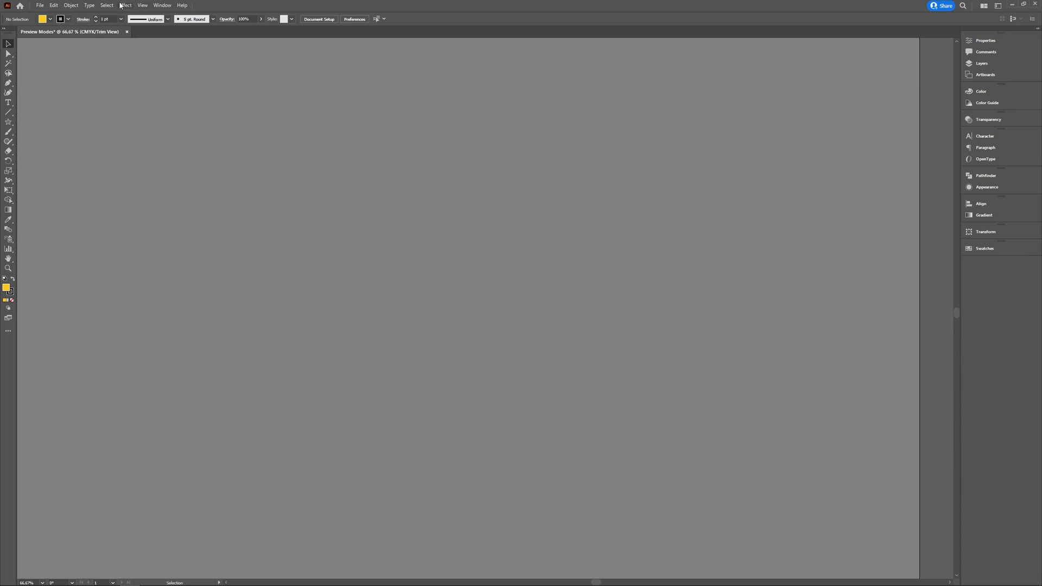
Show the two-point perspective grid again from the View menu
left_click(142, 4)
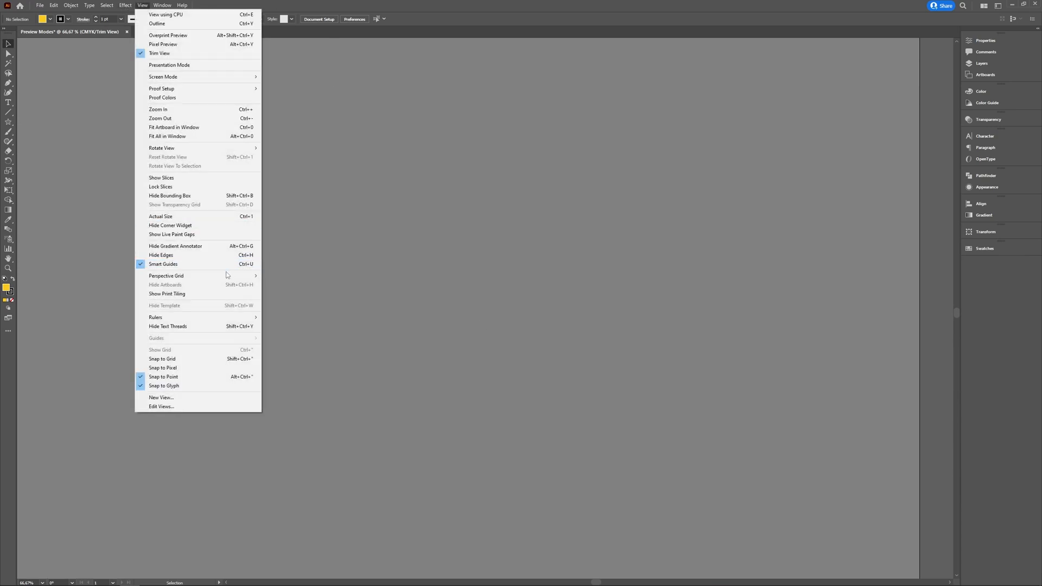
left_click(165, 275)
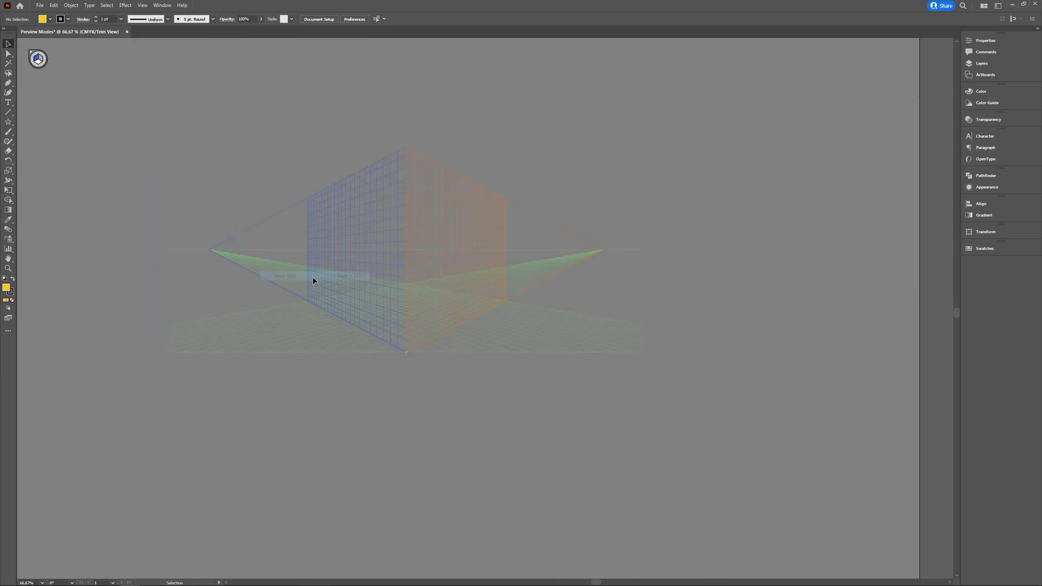
mouse_move(450, 277)
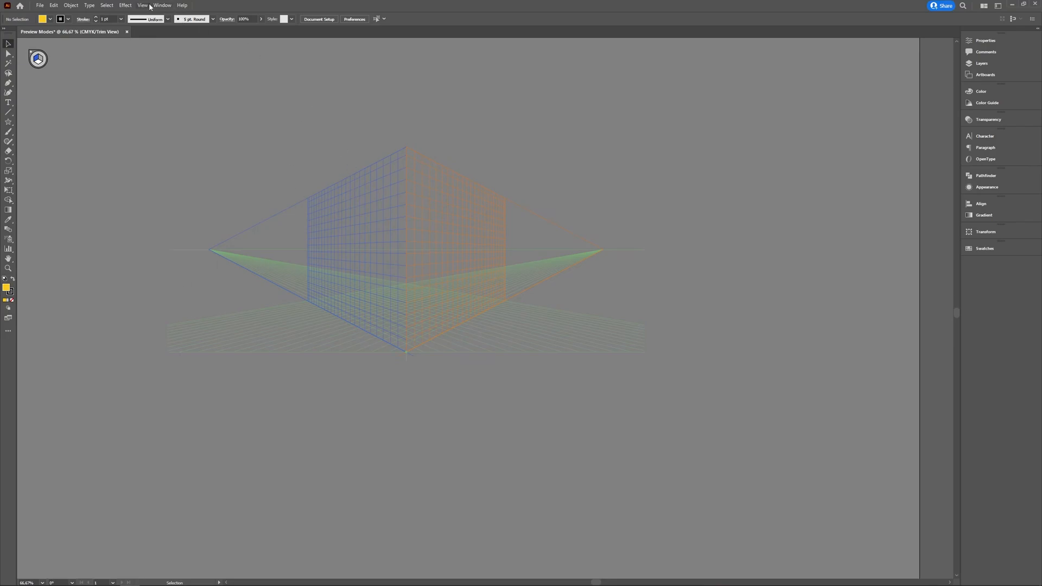
mouse_move(30, 54)
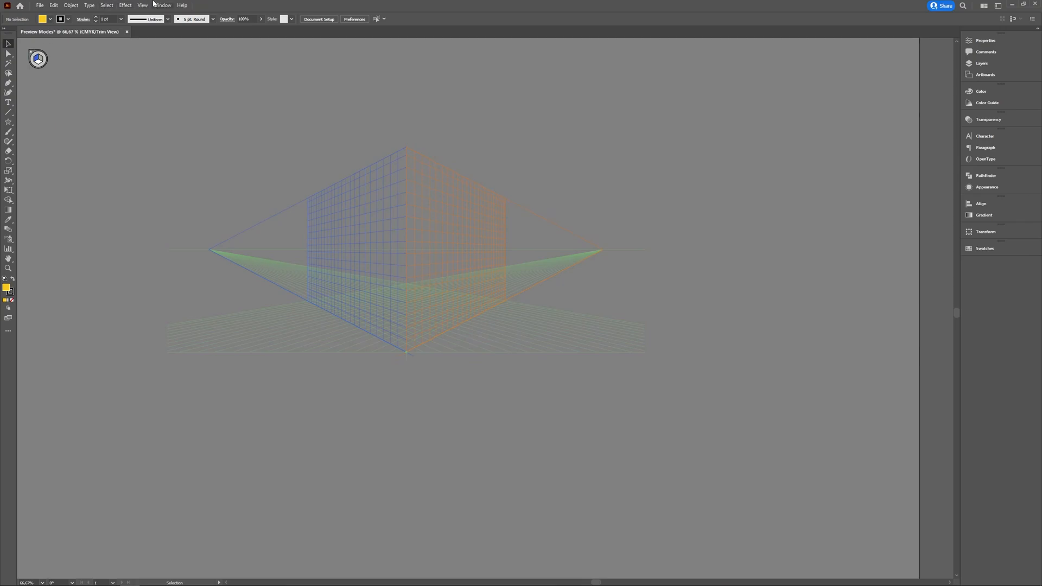
left_click(142, 4)
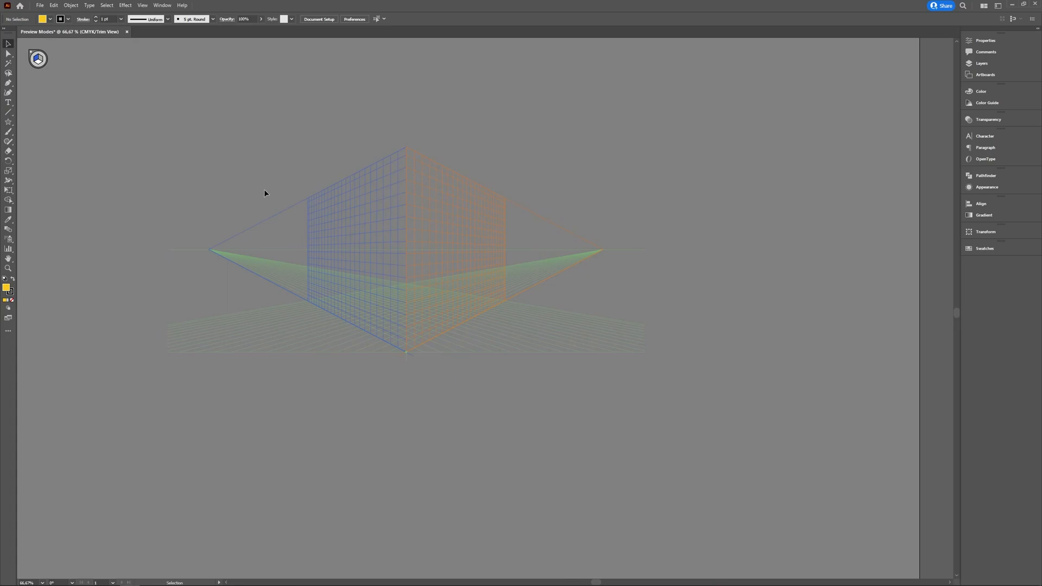
Hide the perspective grid via Shift+P, leaving the artboard empty
key("shift+p")
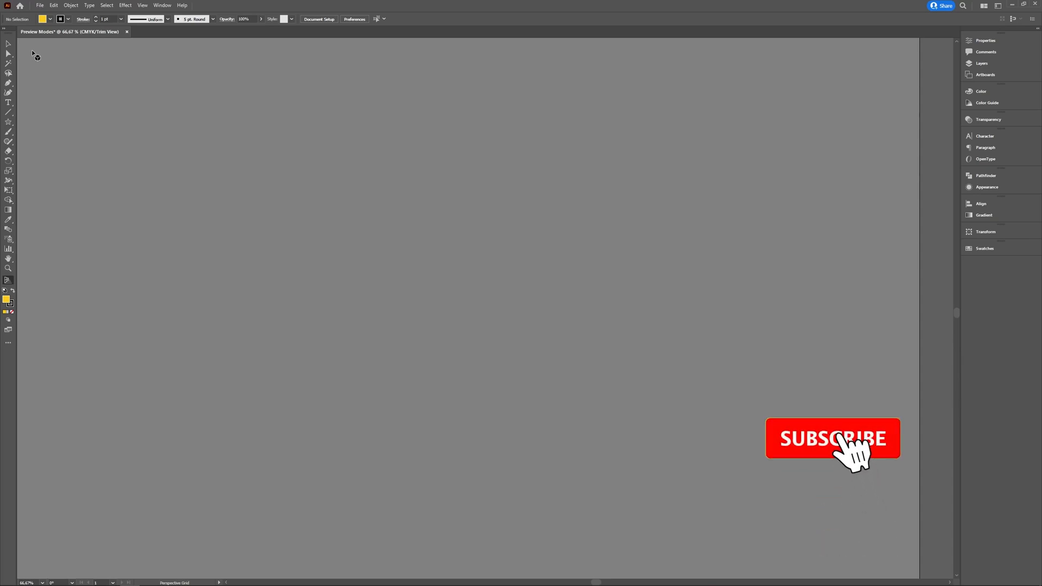
left_click(833, 437)
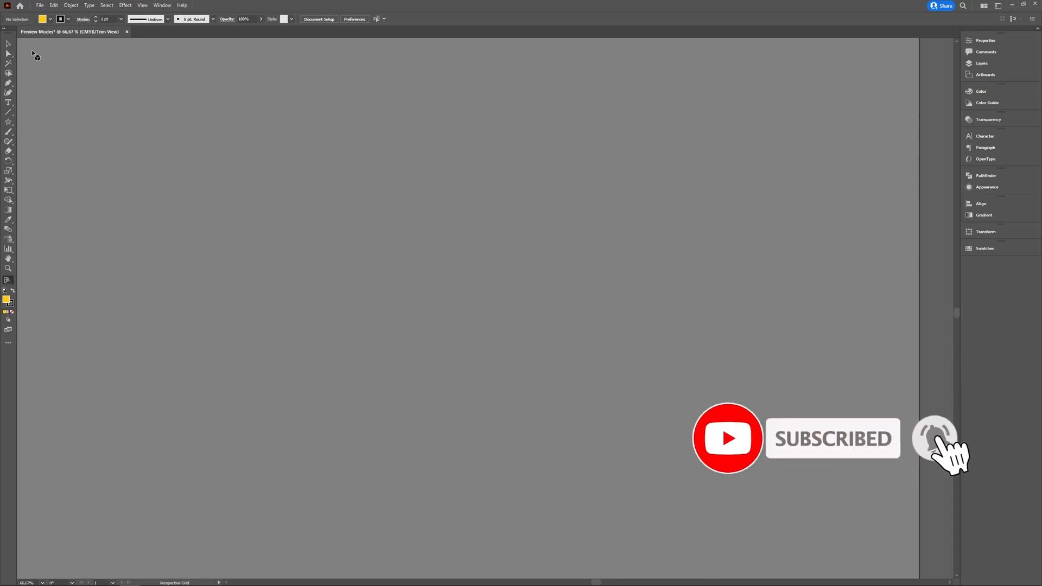